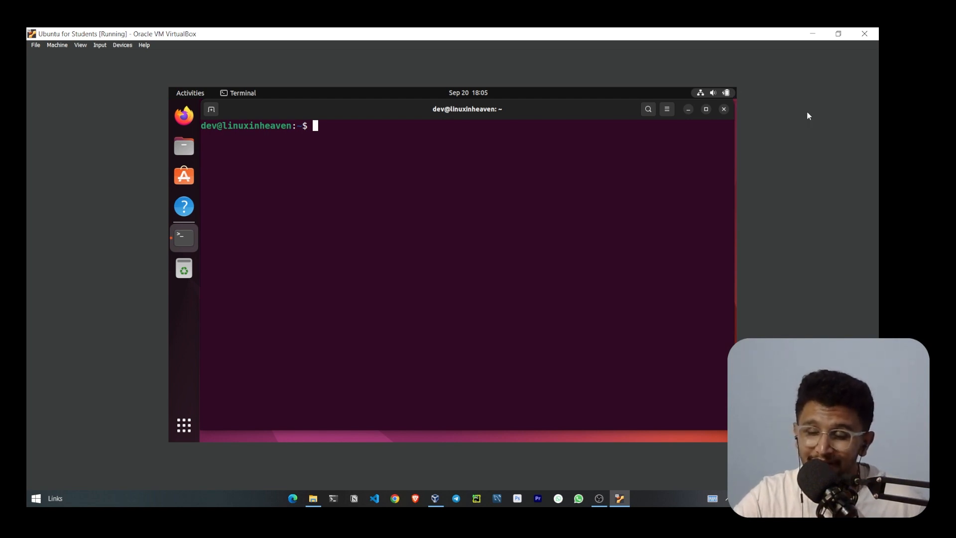
{"action": "mouse_move", "coordinate": [527, 105]}
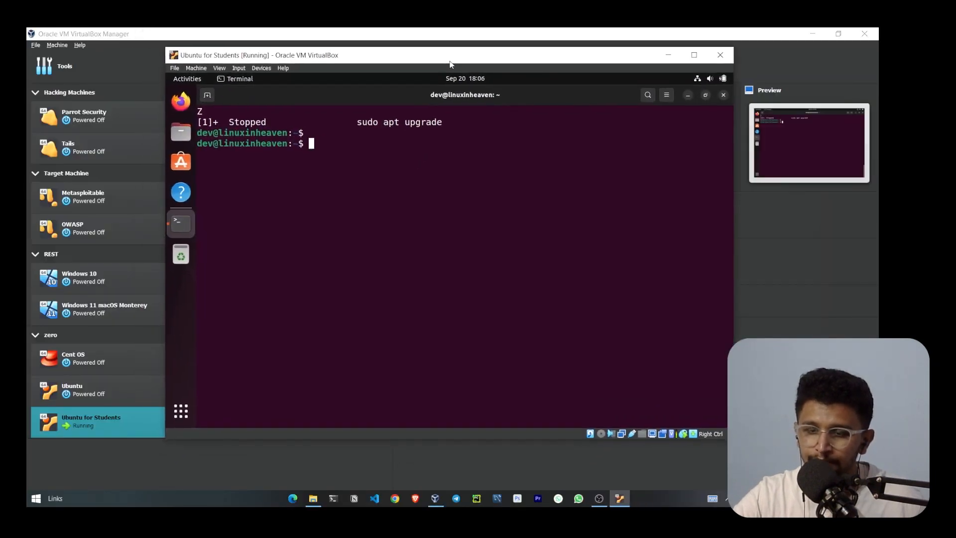
Bring the Ubuntu VM window to the front with apt upgrade stopped
{"action": "left_click", "coordinate": [693, 55]}
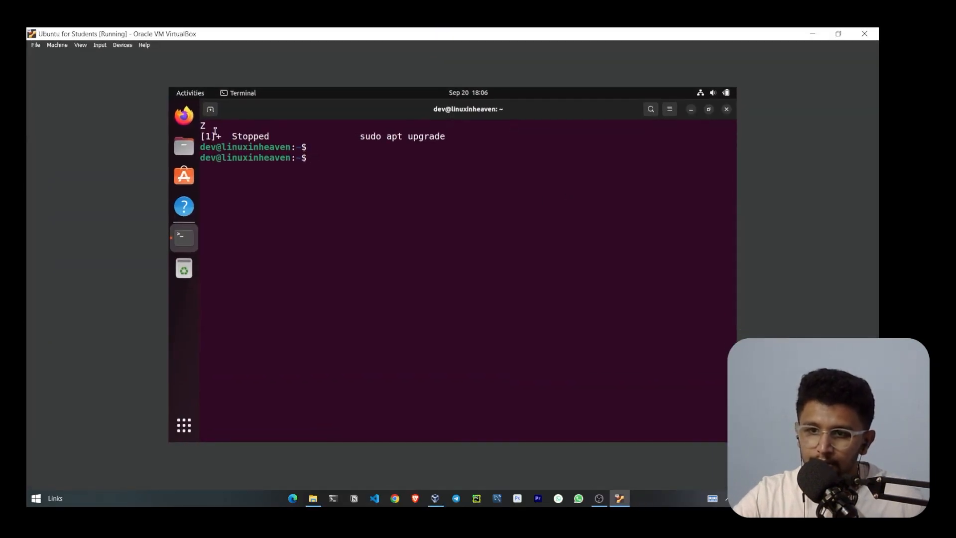
Insert the Guest Additions CD image from Devices and close the guest terminal
{"action": "left_click", "coordinate": [122, 45]}
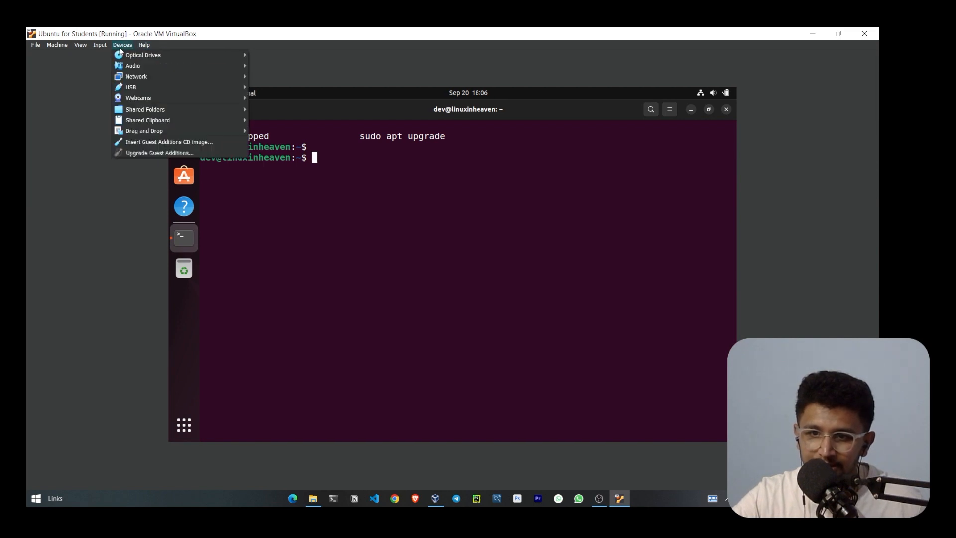
{"action": "mouse_move", "coordinate": [169, 142]}
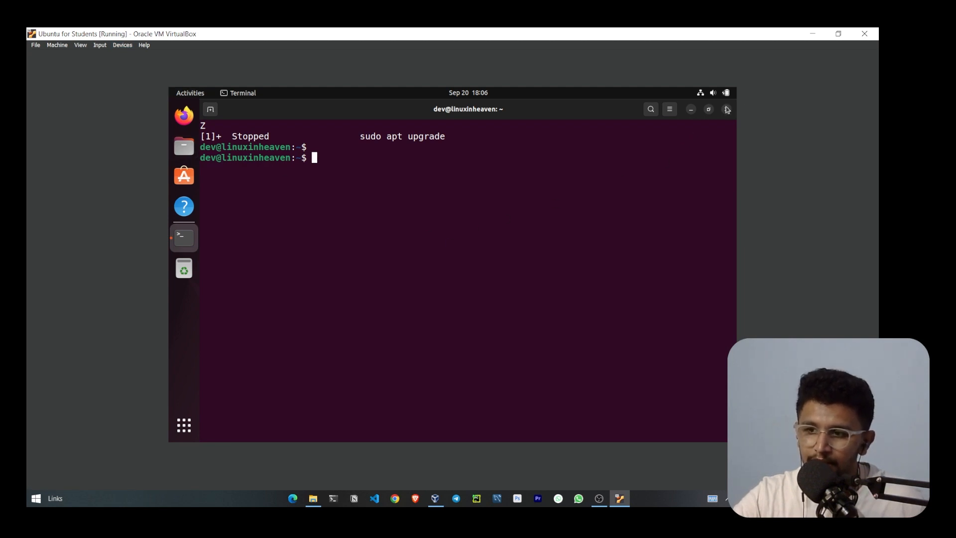
{"action": "left_click", "coordinate": [726, 109]}
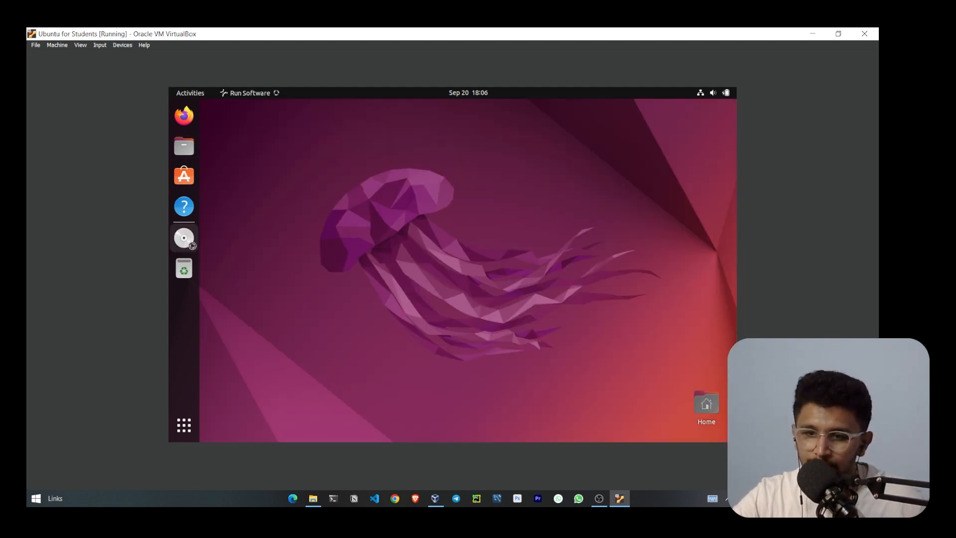
{"action": "mouse_move", "coordinate": [183, 238]}
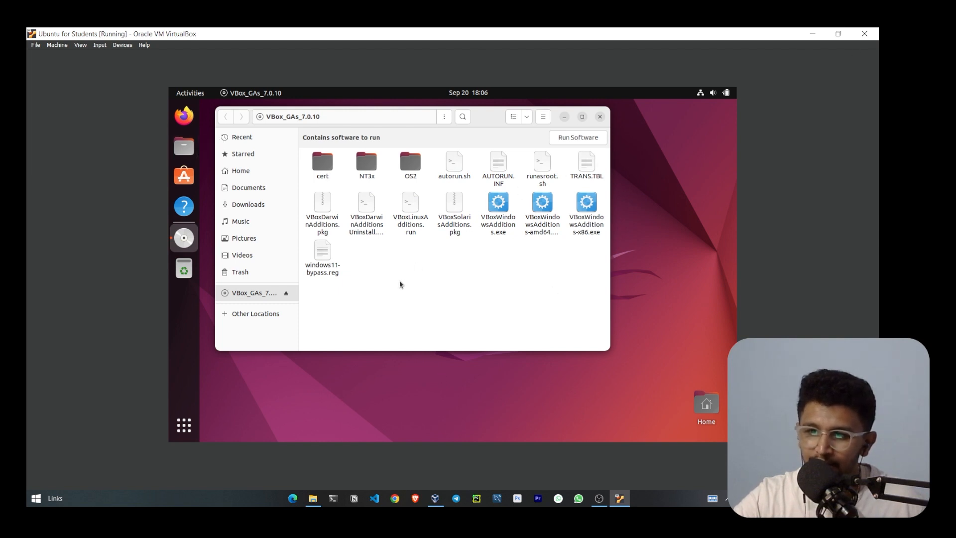
Open a terminal in the VBox_GAs_7.0.10 disc folder and type 'bash autorun.sh'
{"action": "right_click", "coordinate": [400, 284]}
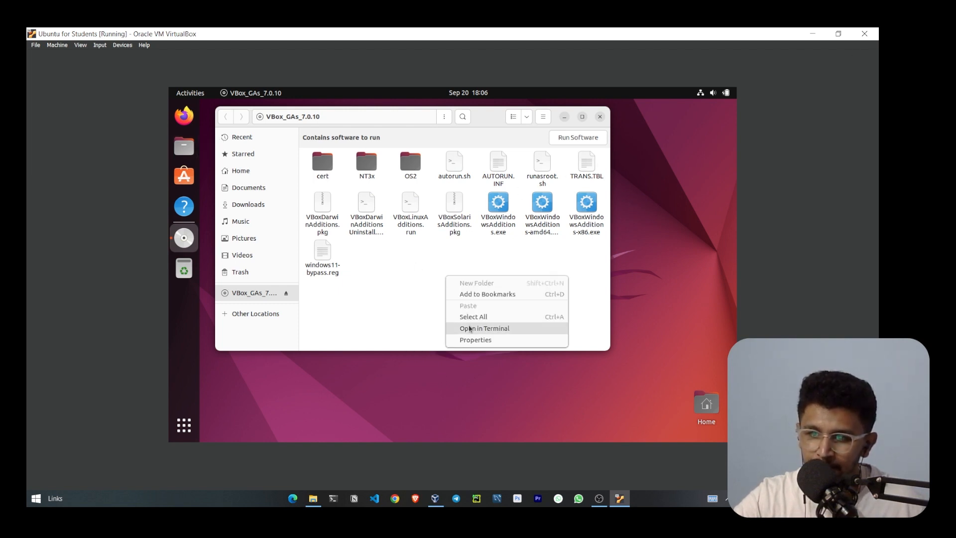
{"action": "left_click", "coordinate": [484, 329]}
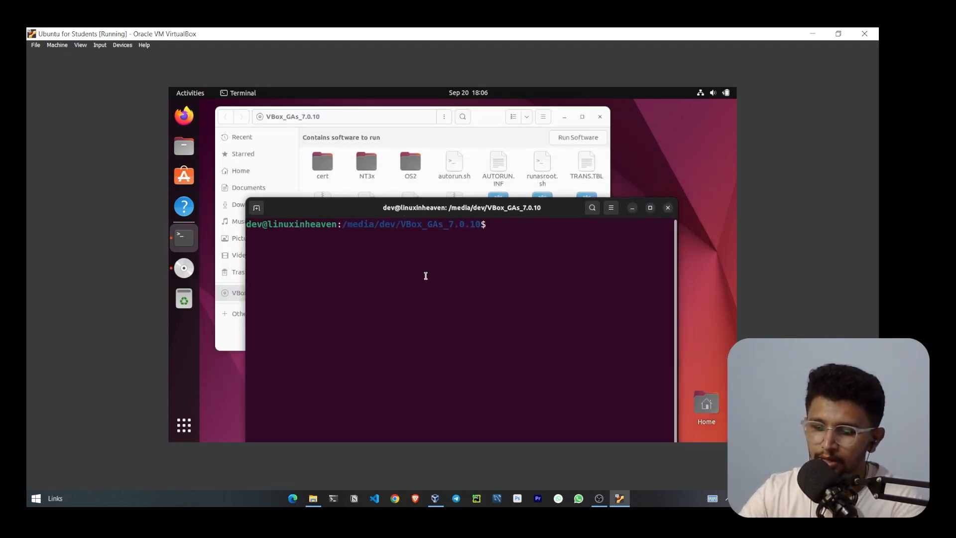
{"action": "type", "text": "bash"}
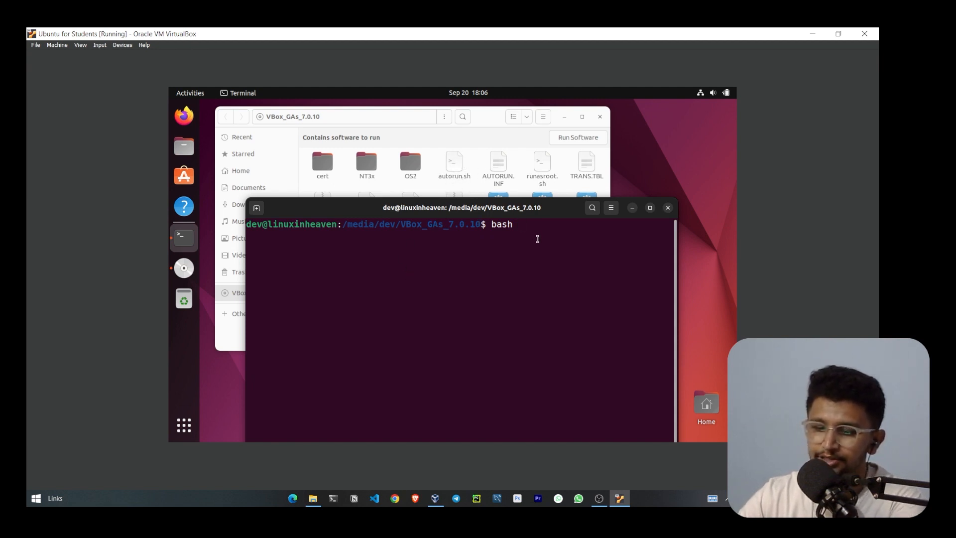
{"action": "type", "text": "autorun.sh"}
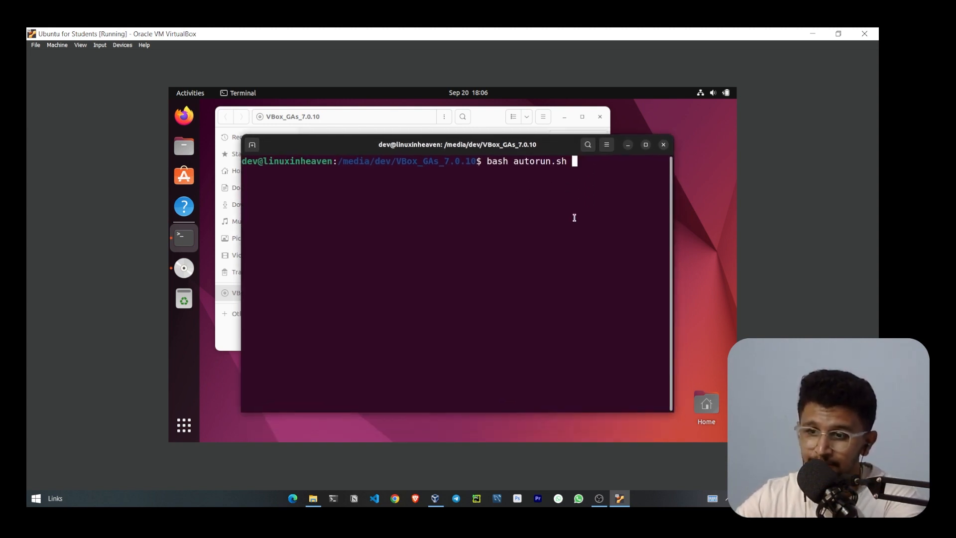
Run autorun.sh and authenticate with the administrator password to start installing
{"action": "key", "text": "Return"}
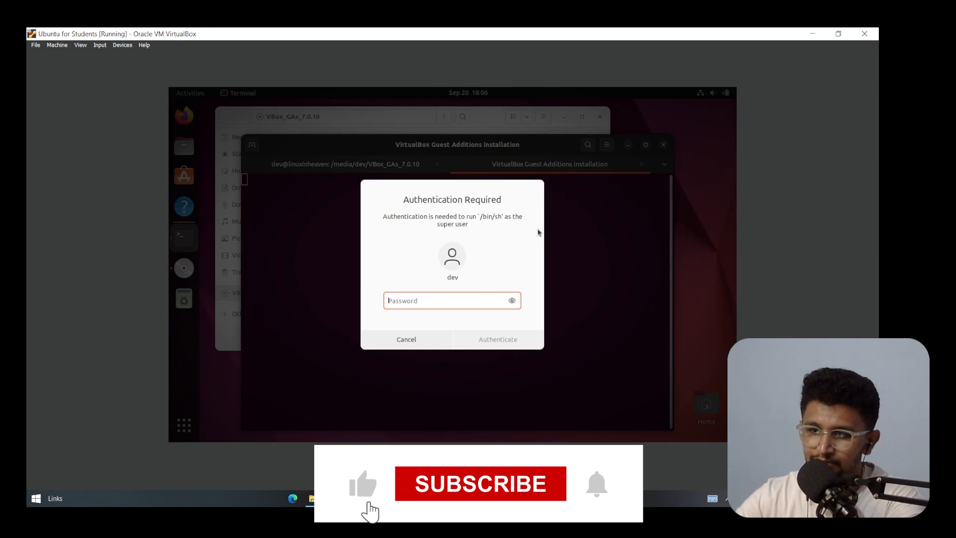
{"action": "type", "text": "••••"}
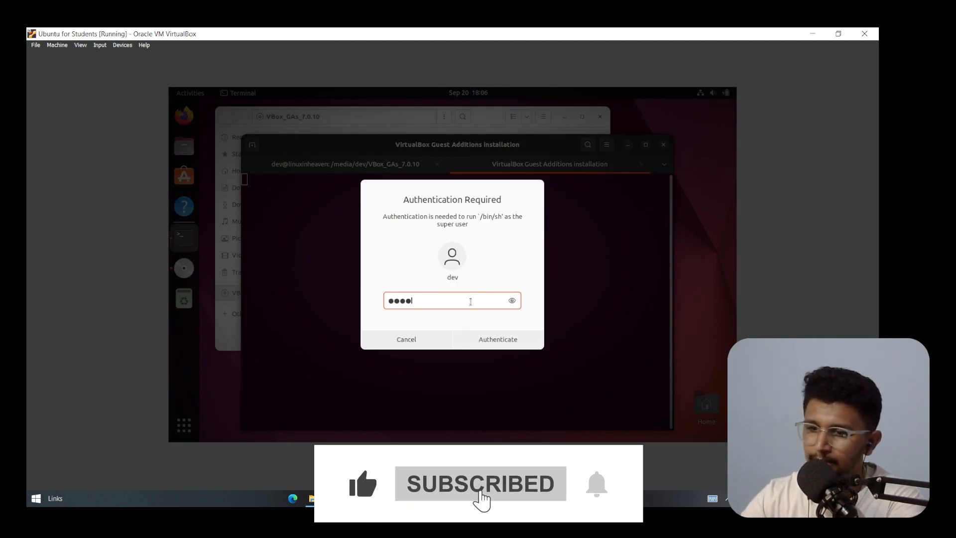
{"action": "left_click", "coordinate": [497, 339]}
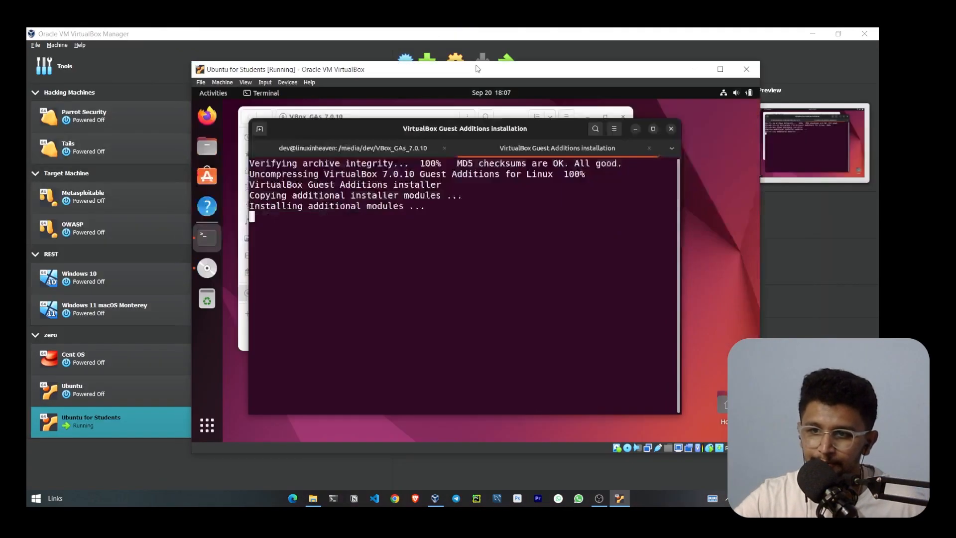
Focus the VM window and scroll the installer output until it finishes
{"action": "left_click", "coordinate": [720, 68]}
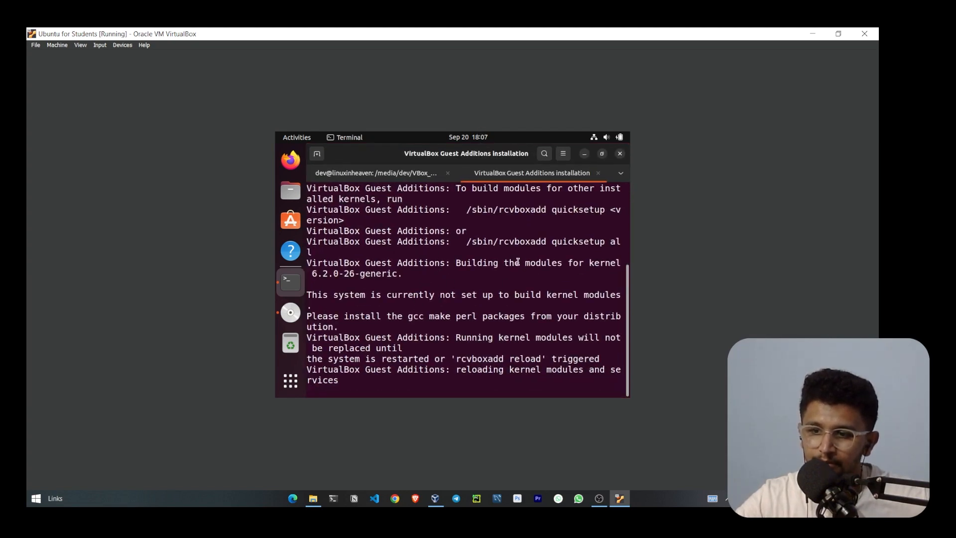
{"action": "scroll", "scroll_direction": "down", "scroll_amount": 3}
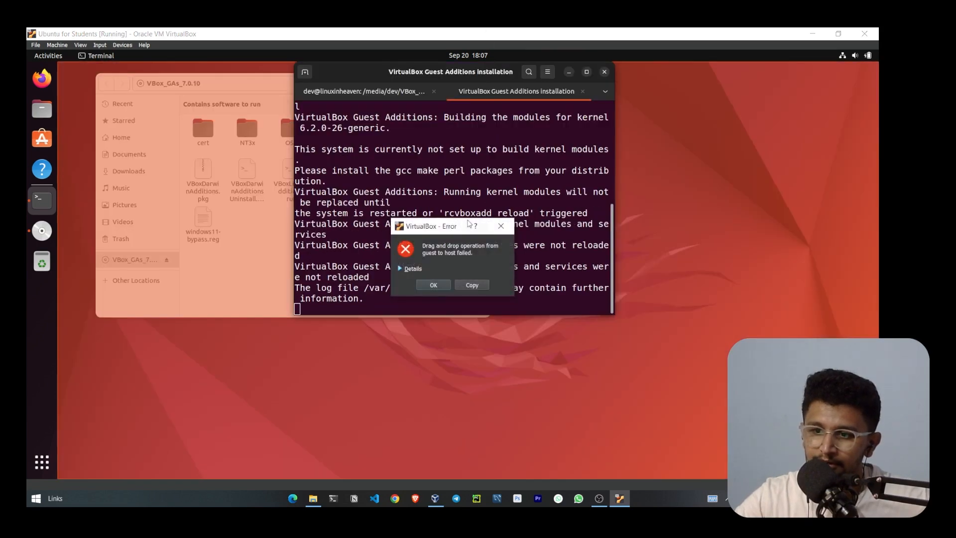
Dismiss the drag-and-drop error, then close the installer terminal and disc folder window
{"action": "left_click", "coordinate": [432, 285]}
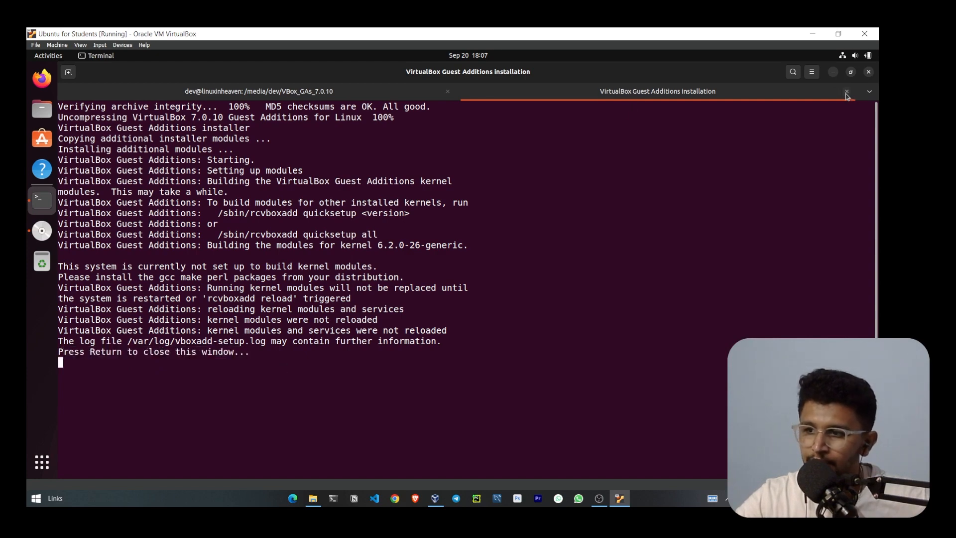
{"action": "left_click", "coordinate": [847, 92]}
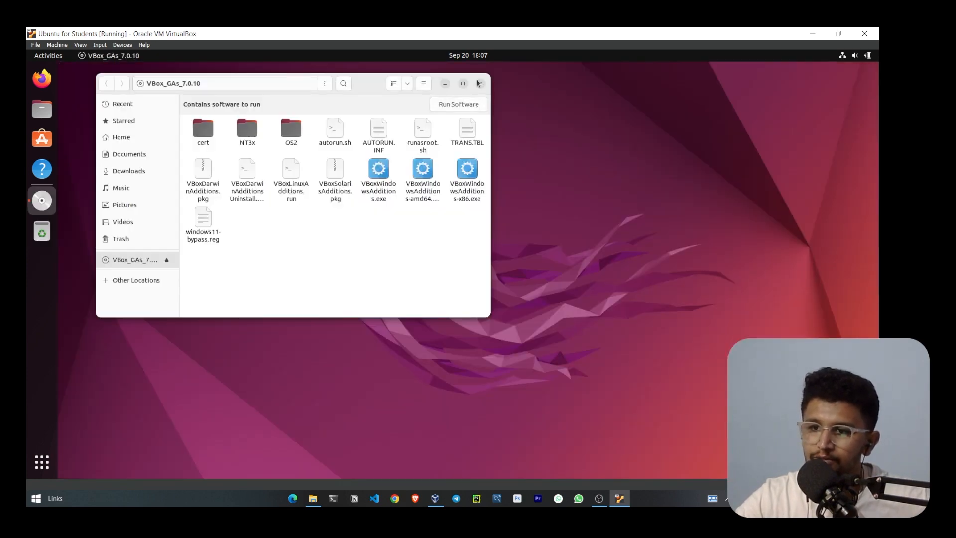
{"action": "left_click", "coordinate": [479, 83]}
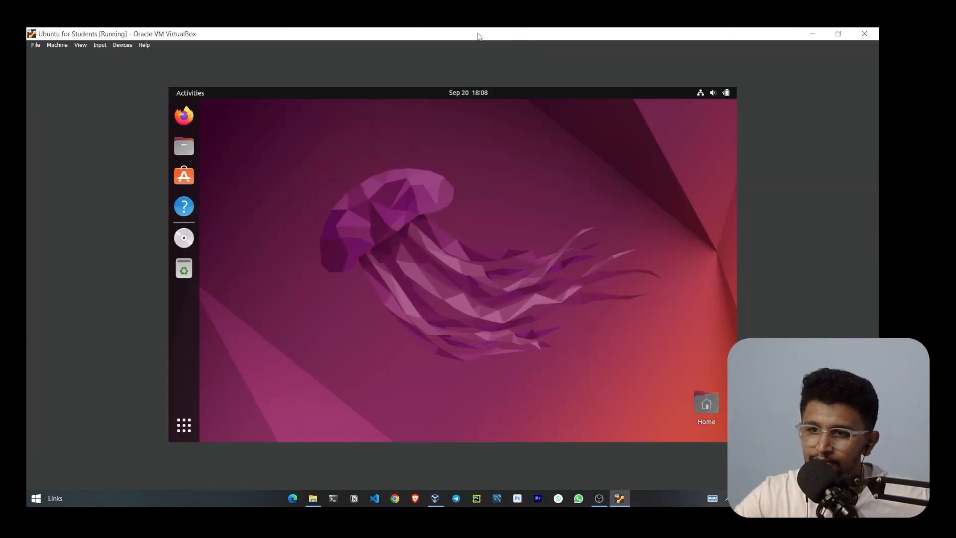
{"action": "mouse_move", "coordinate": [782, 250]}
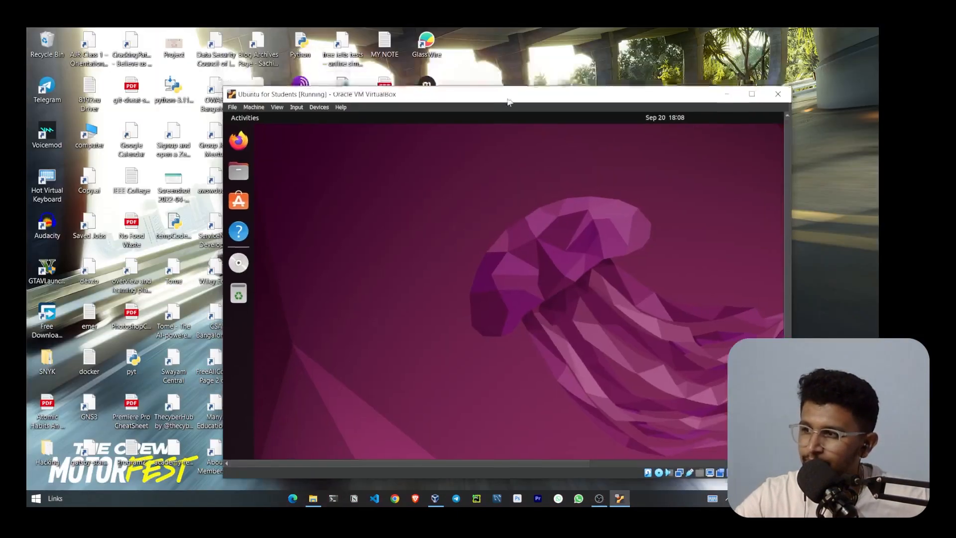
Maximise the VM window so the Ubuntu desktop resizes to fill it
{"action": "left_click", "coordinate": [752, 94]}
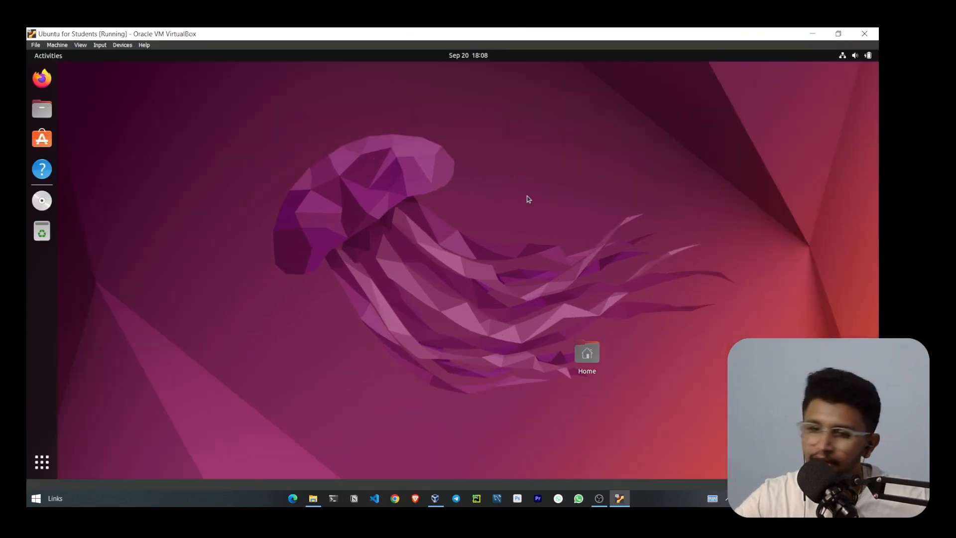